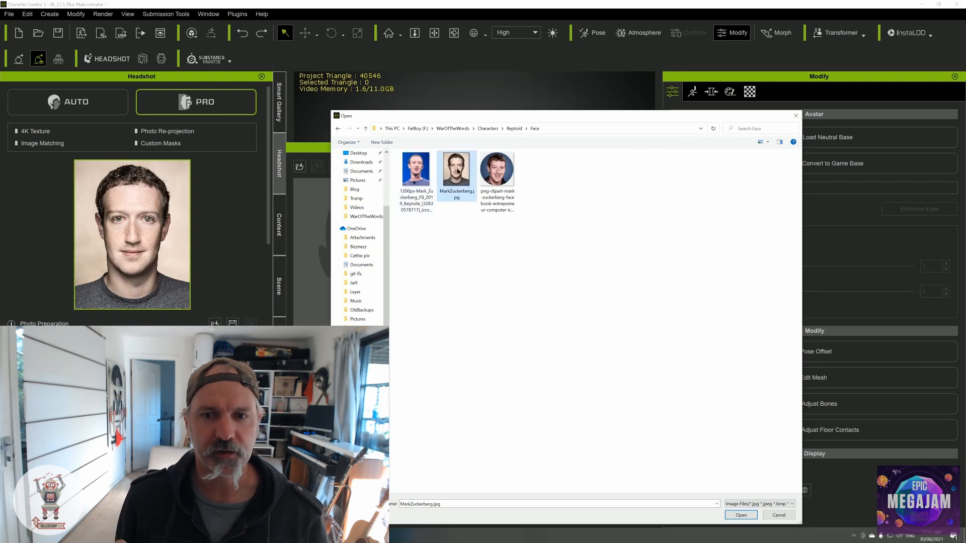
Open the front-facing portrait JPG from the Face folder as the Headshot source photo
left_click(741, 514)
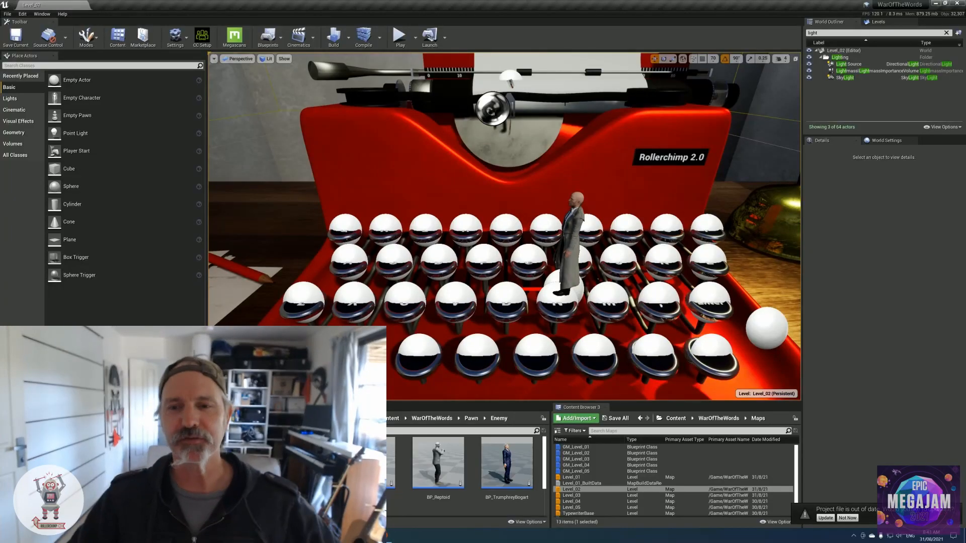
Start Play In Editor so the characters move on the typewriter keys
left_click(399, 36)
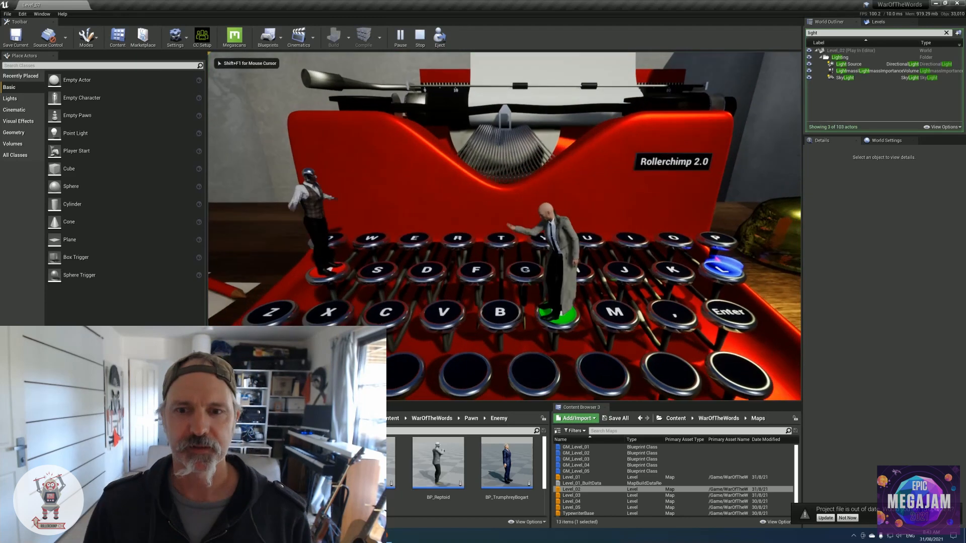